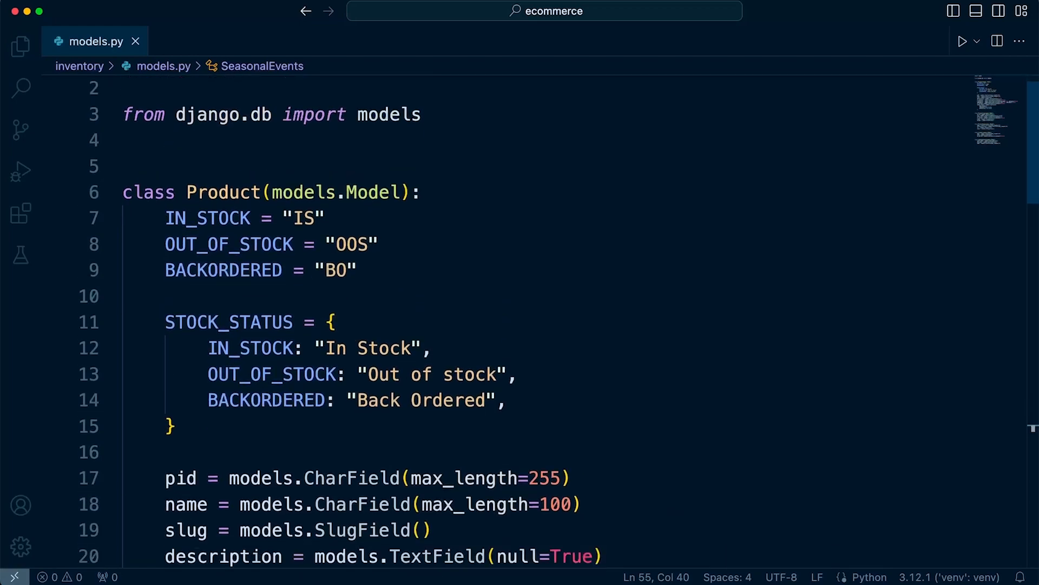
# Step: Add the IN_STOCK = "IS" constant to models.py
pyautogui.scroll(-3)
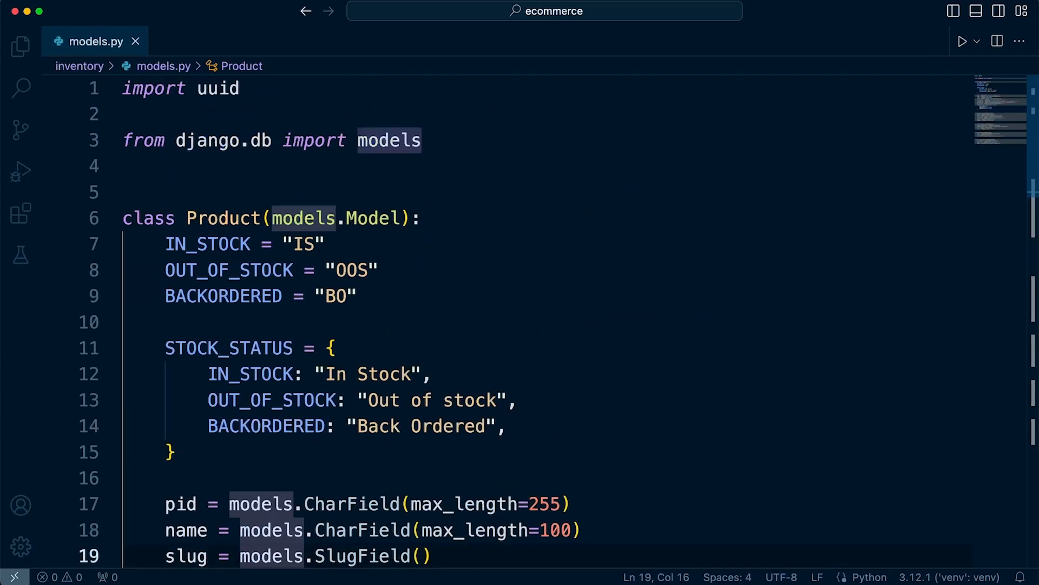
pyautogui.scroll(-3)
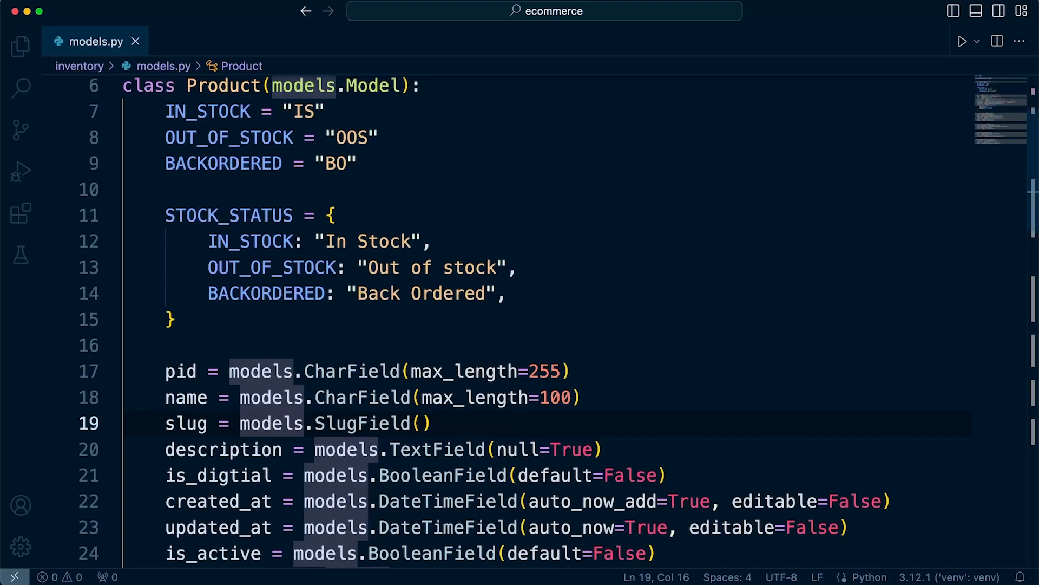
pyautogui.moveTo(229, 137)
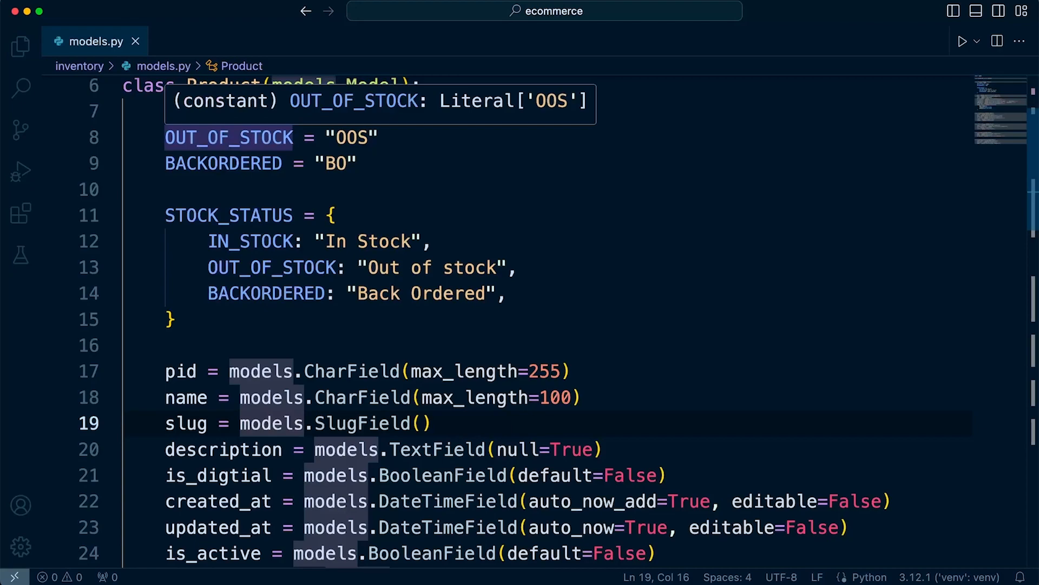
pyautogui.write('IN_STOCK = "IS"')
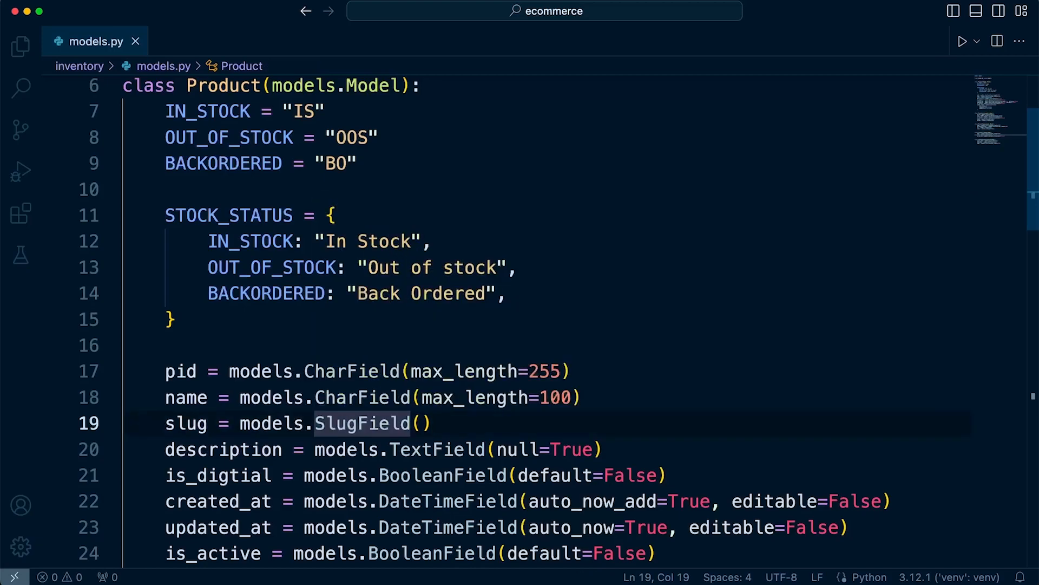
pyautogui.moveTo(362, 423)
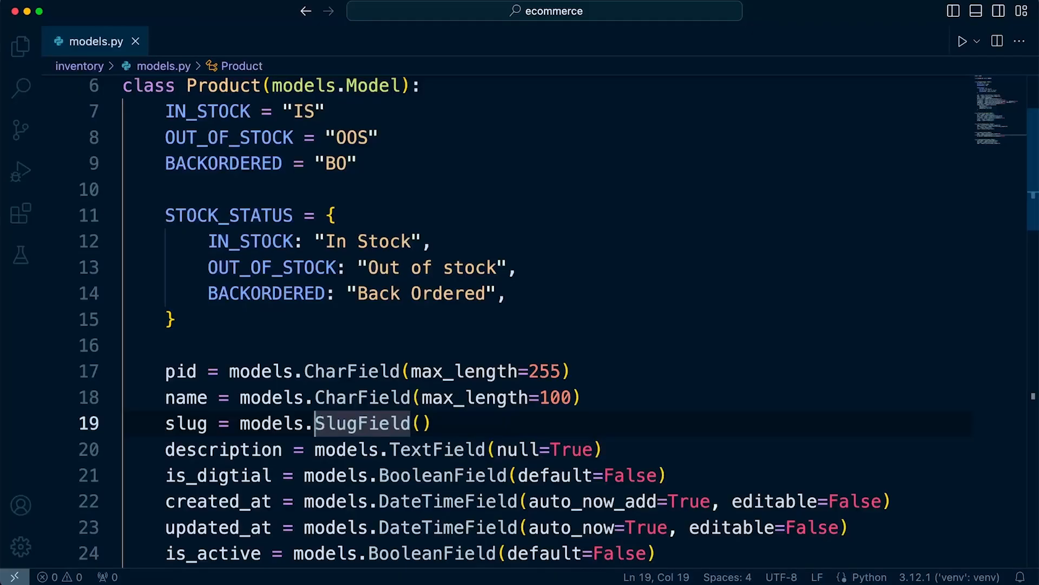
# Step: Set unique=True on Product's SlugField and type max_length=100 for the name field
pyautogui.scroll(-3)
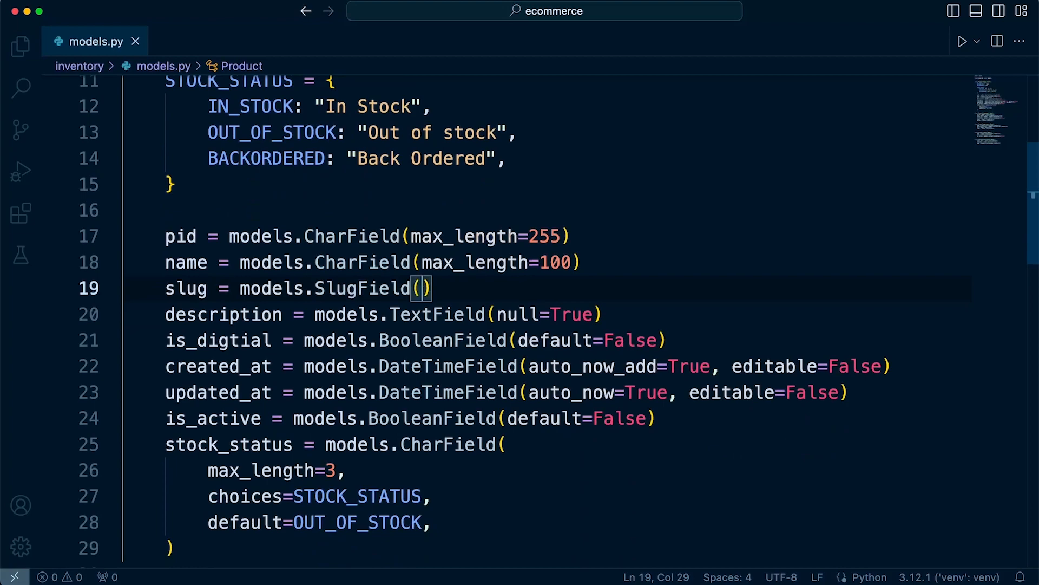
pyautogui.write('unique')
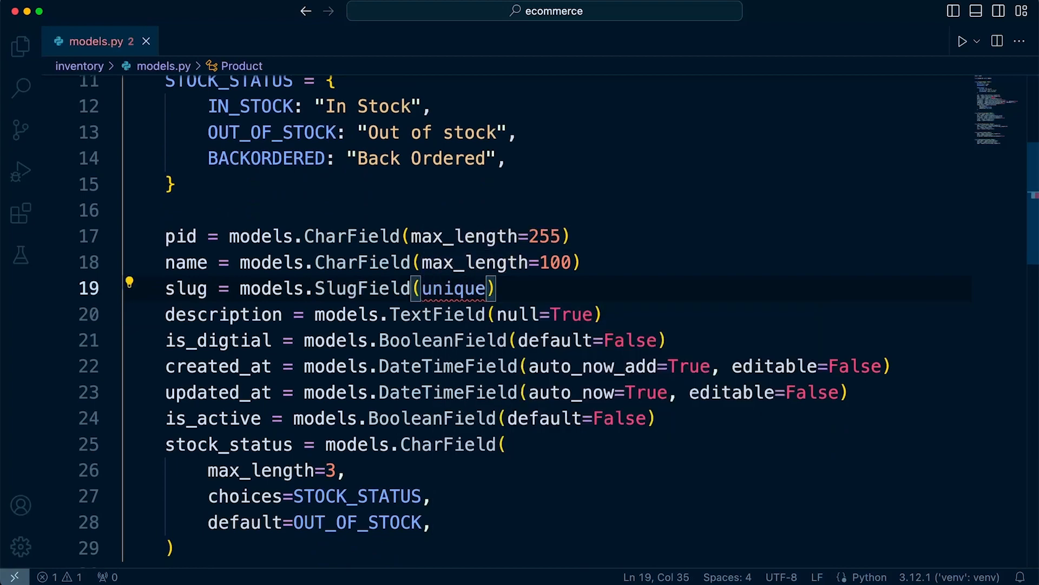
pyautogui.write('=True')
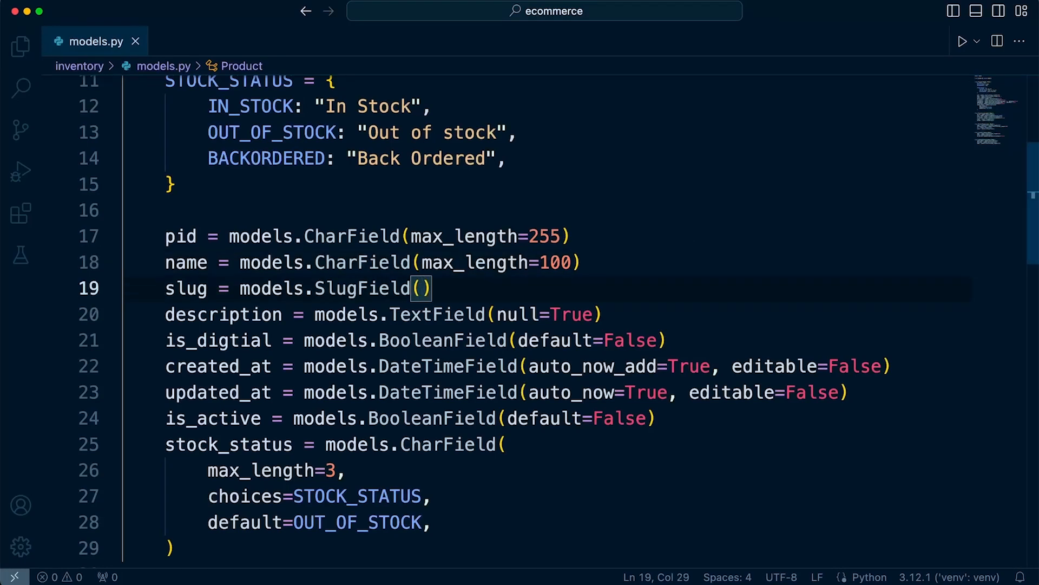
pyautogui.write('un')
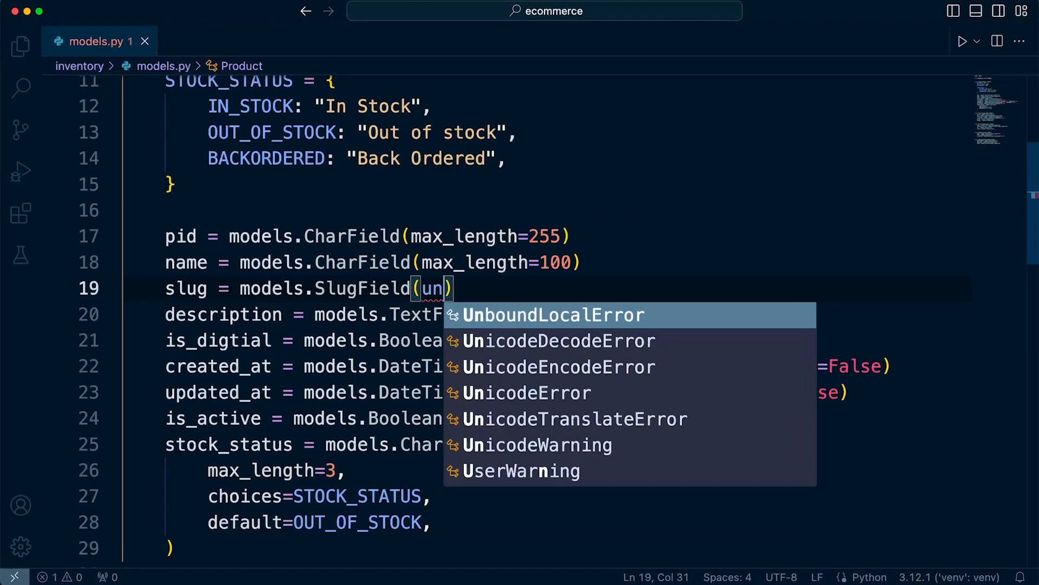
pyautogui.write('ique=Tr')
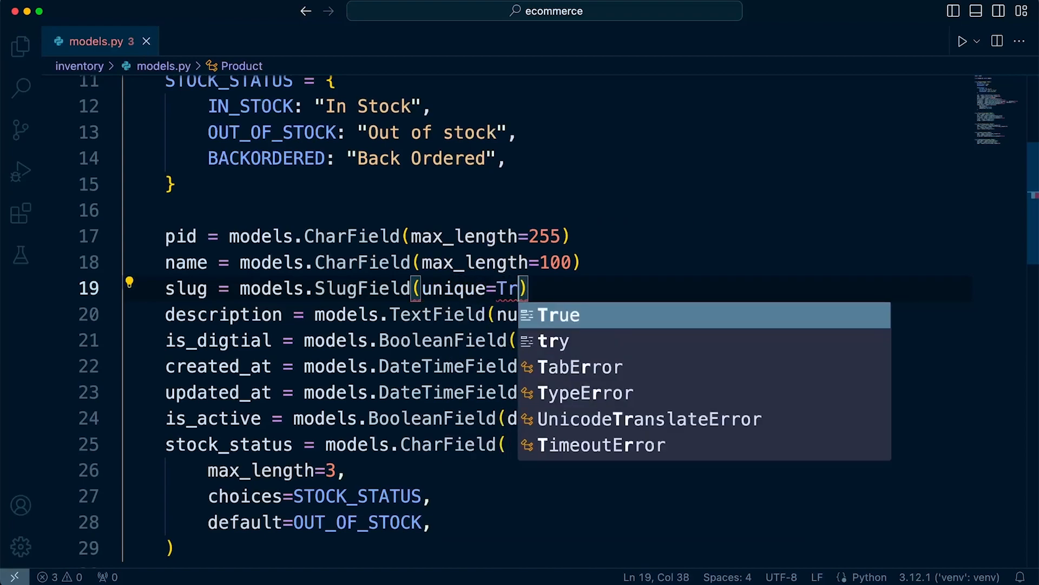
pyautogui.press('Tab')
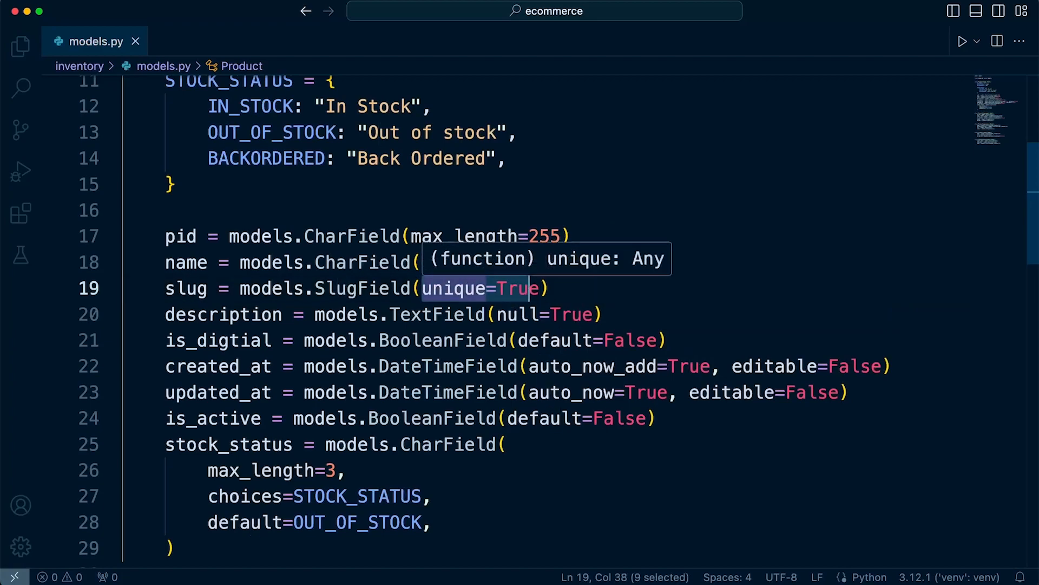
pyautogui.write('max_length=100)')
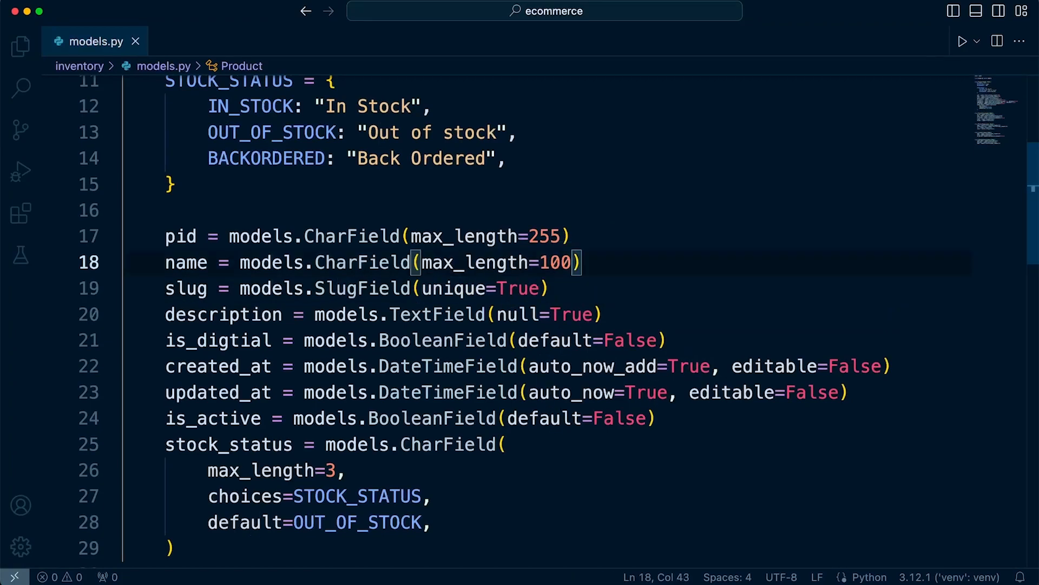
# Step: Append ", unique=True" after max_length=100 on Product's name field, line 18
pyautogui.write(',')
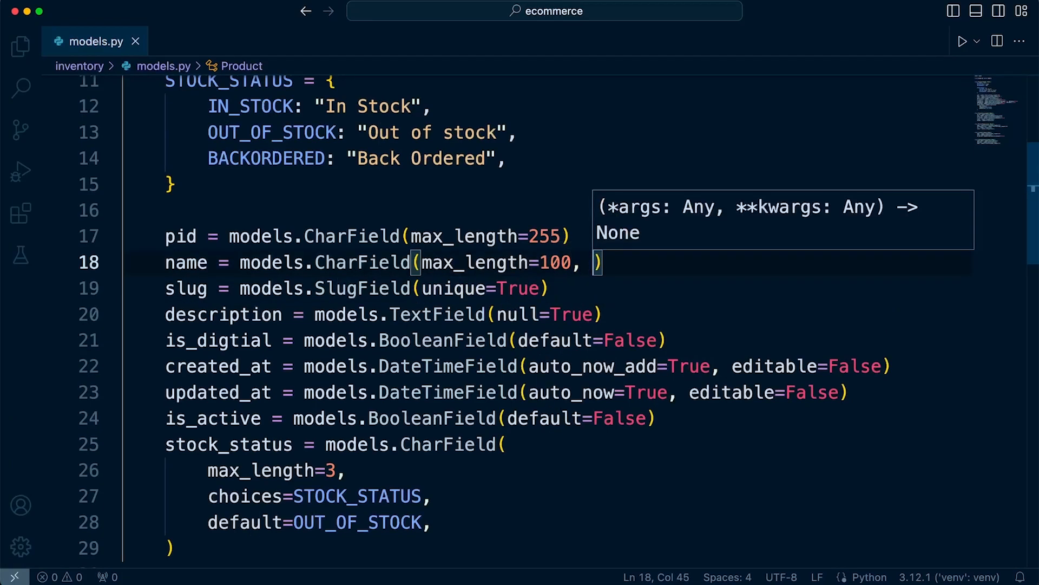
pyautogui.write('unique=True')
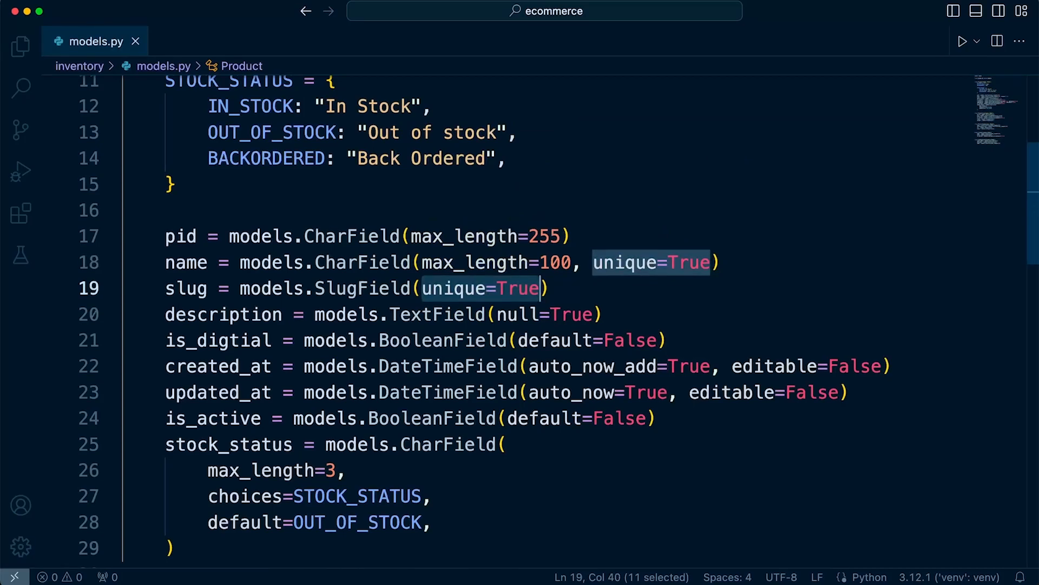
pyautogui.scroll(-3)
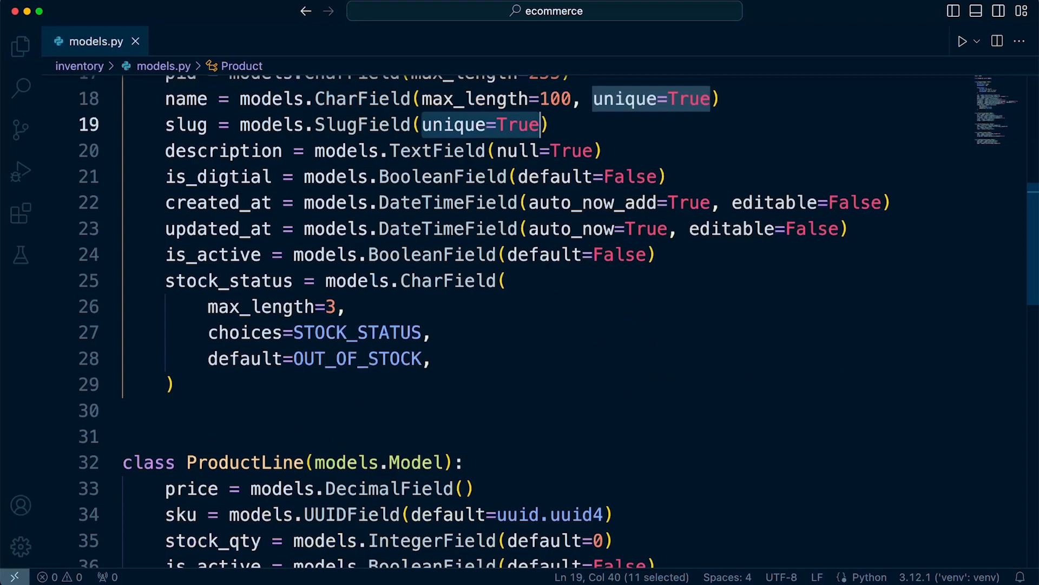
pyautogui.moveTo(431, 254)
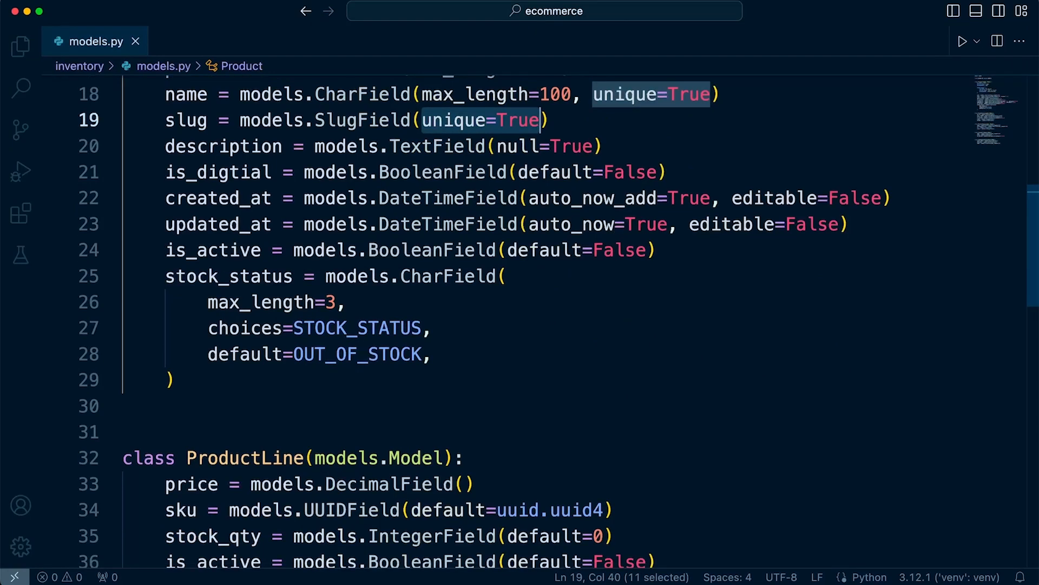
pyautogui.moveTo(446, 224)
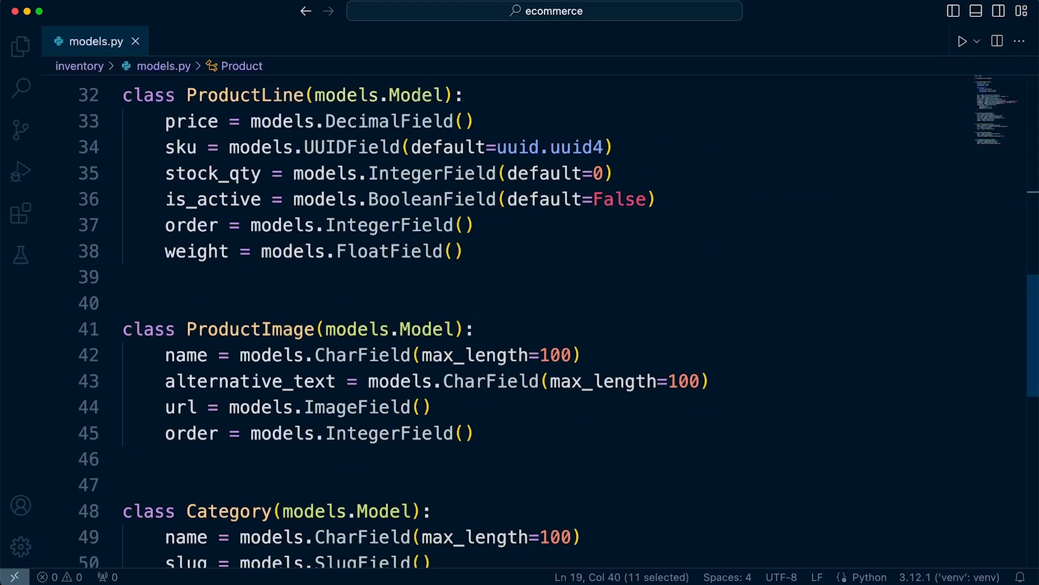
pyautogui.moveTo(432, 174)
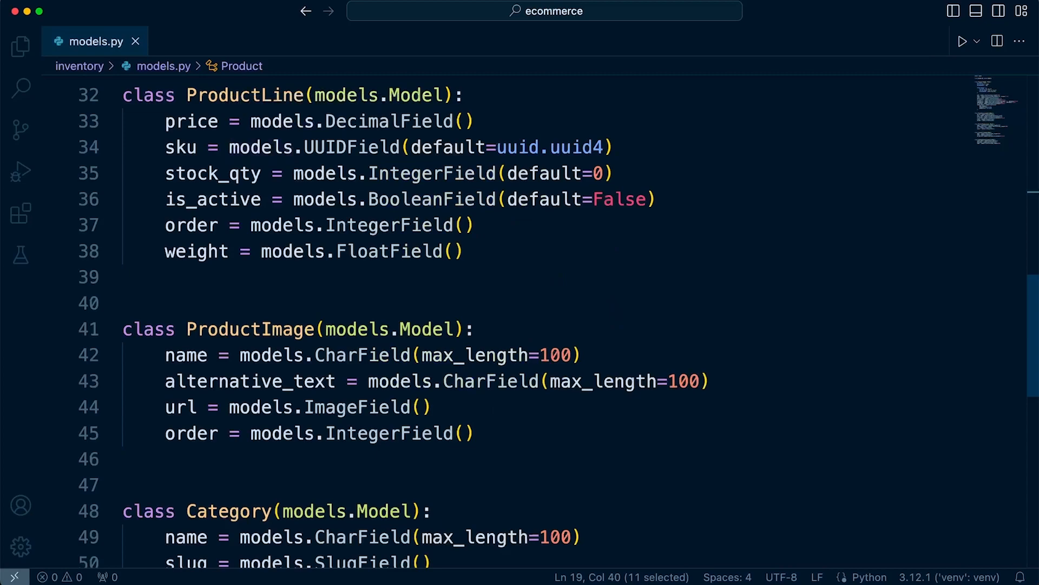
pyautogui.scroll(-3)
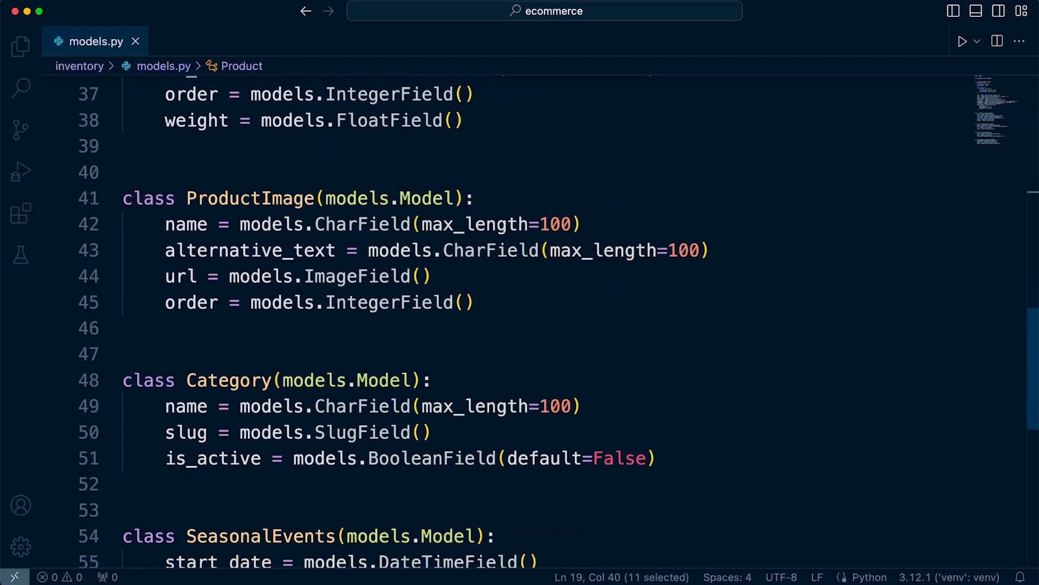
pyautogui.doubleClick(206, 199)
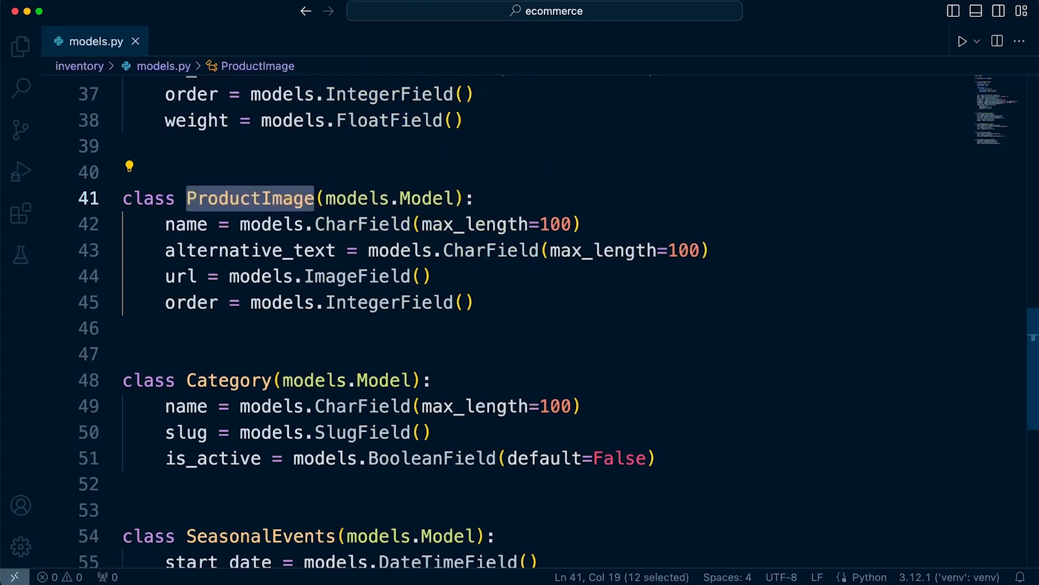
pyautogui.scroll(-3)
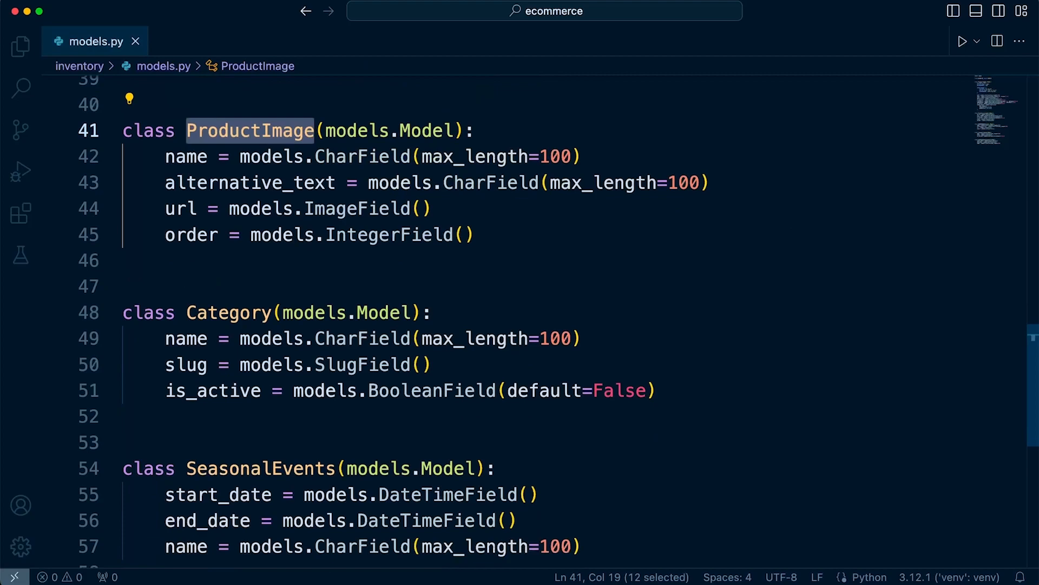
pyautogui.moveTo(362, 313)
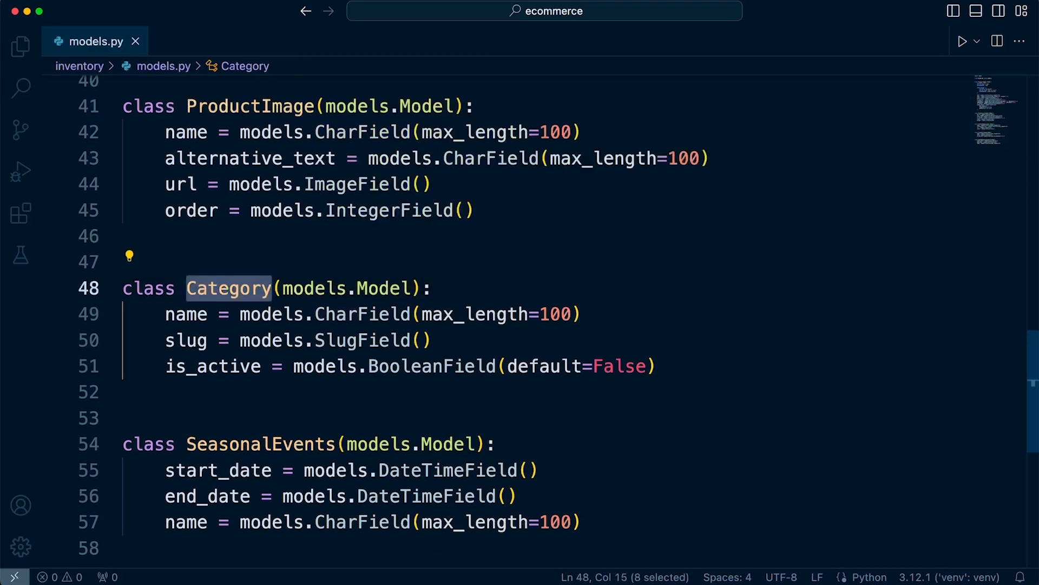
pyautogui.doubleClick(186, 340)
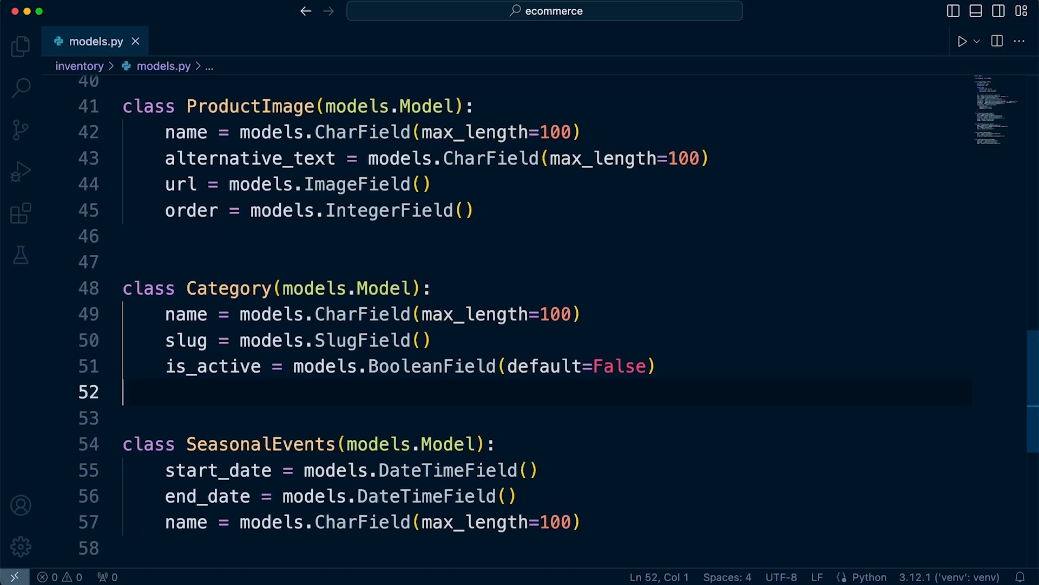
# Step: Add unique=True to Category's SlugField and CharField, and to SeasonalEvents' name CharField
pyautogui.write('unique=True')
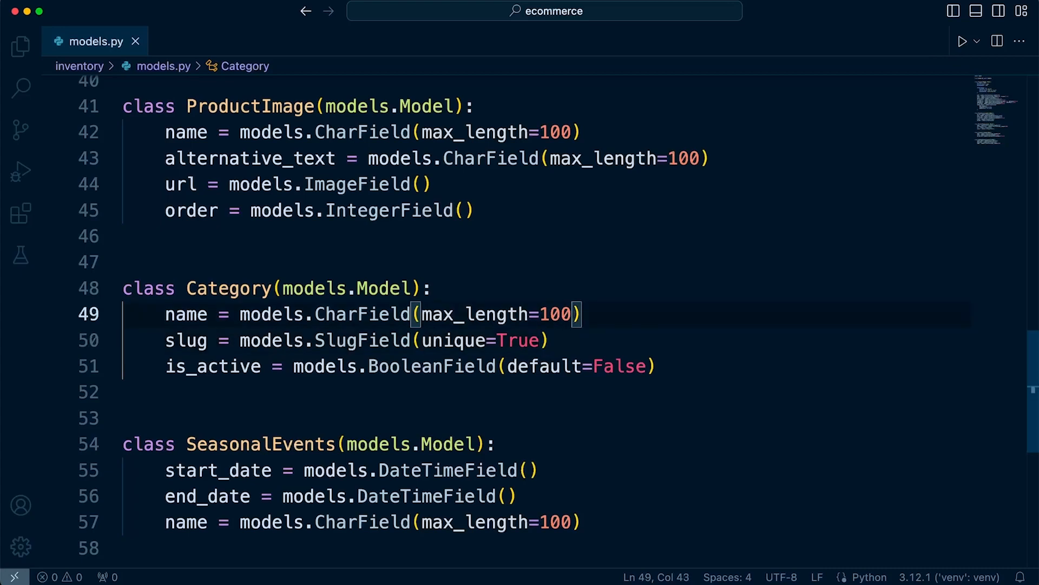
pyautogui.write(', unique=True')
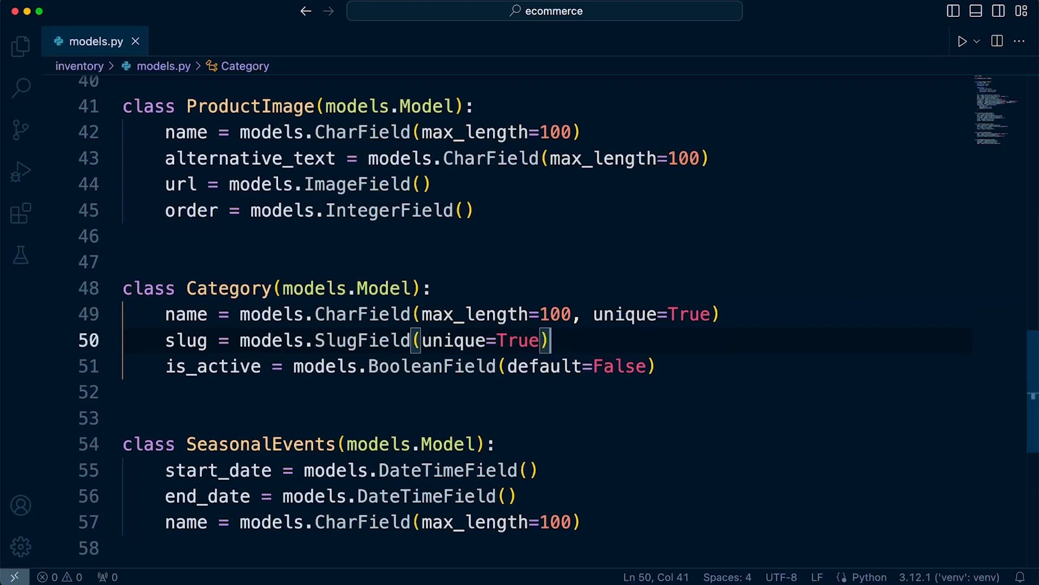
pyautogui.scroll(-3)
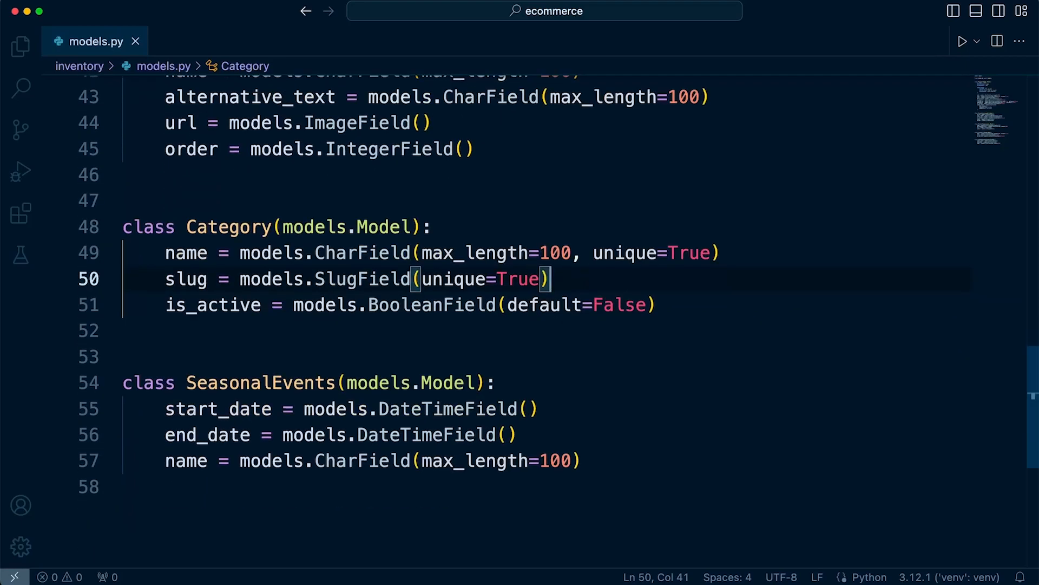
pyautogui.doubleClick(260, 383)
pyautogui.write(', ')
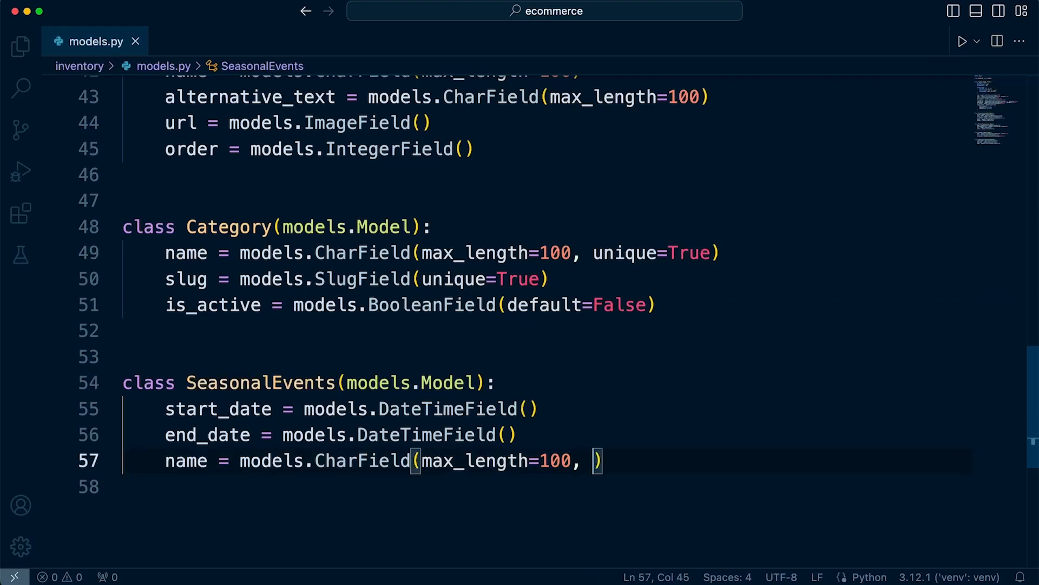
pyautogui.write('unique=True')
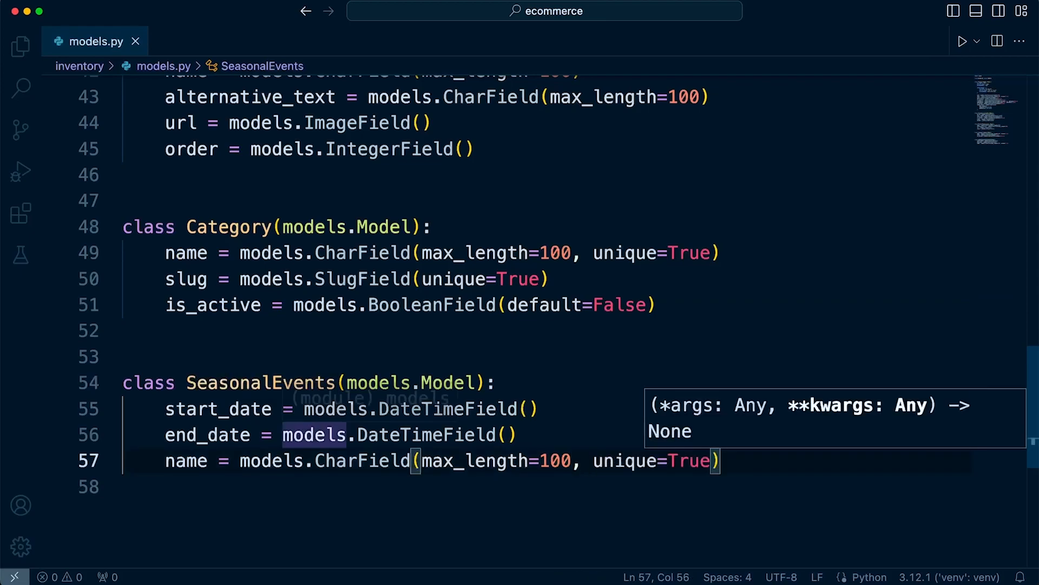